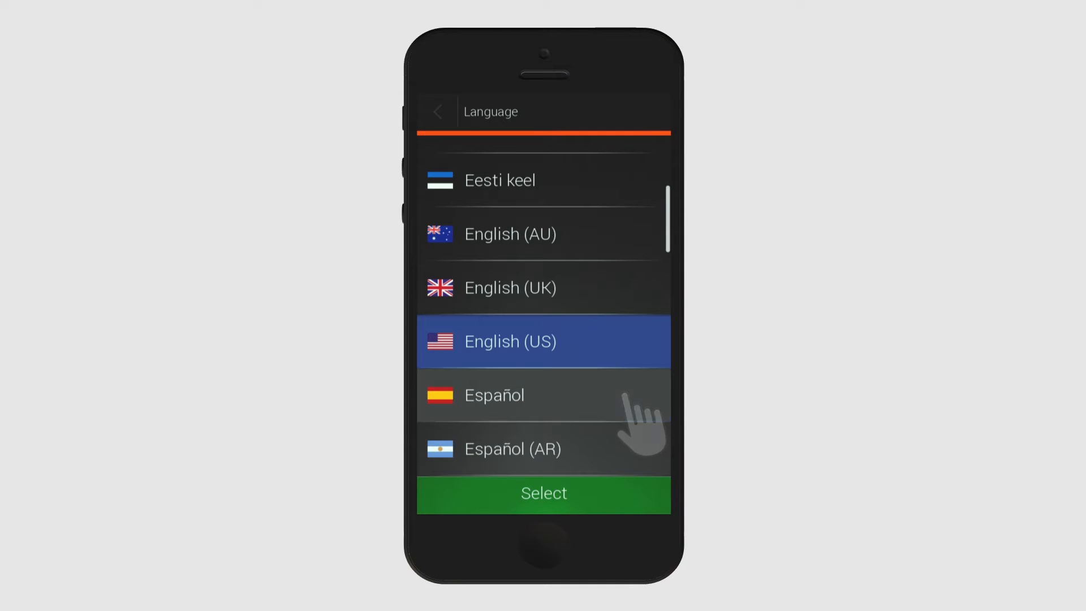
pyautogui.moveTo(603, 513)
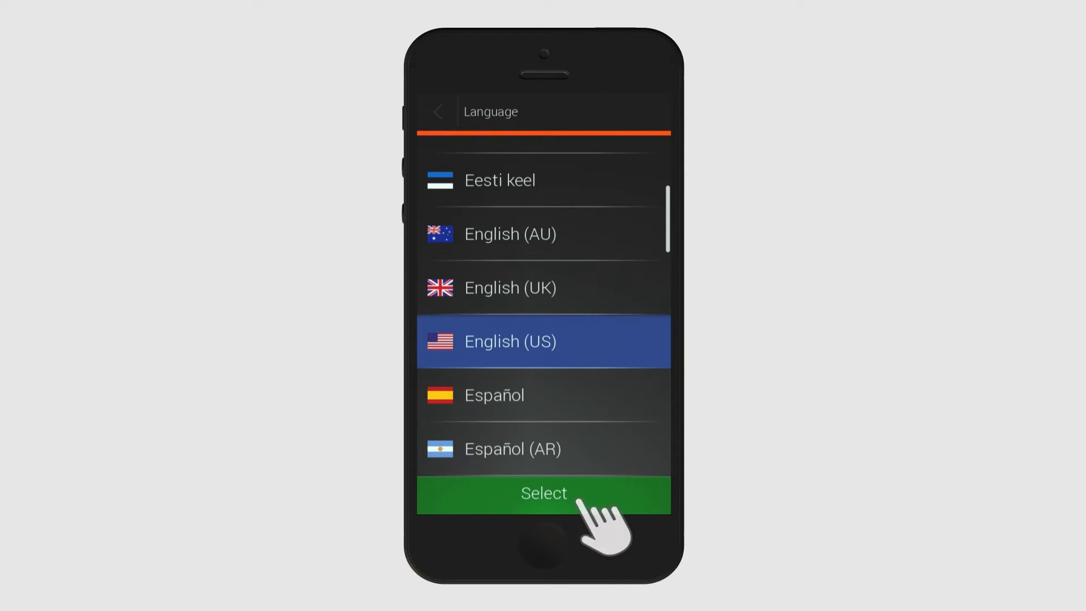
# - Confirm English (US) as the app language and agree to usage and GPS log collection
pyautogui.click(543, 493)
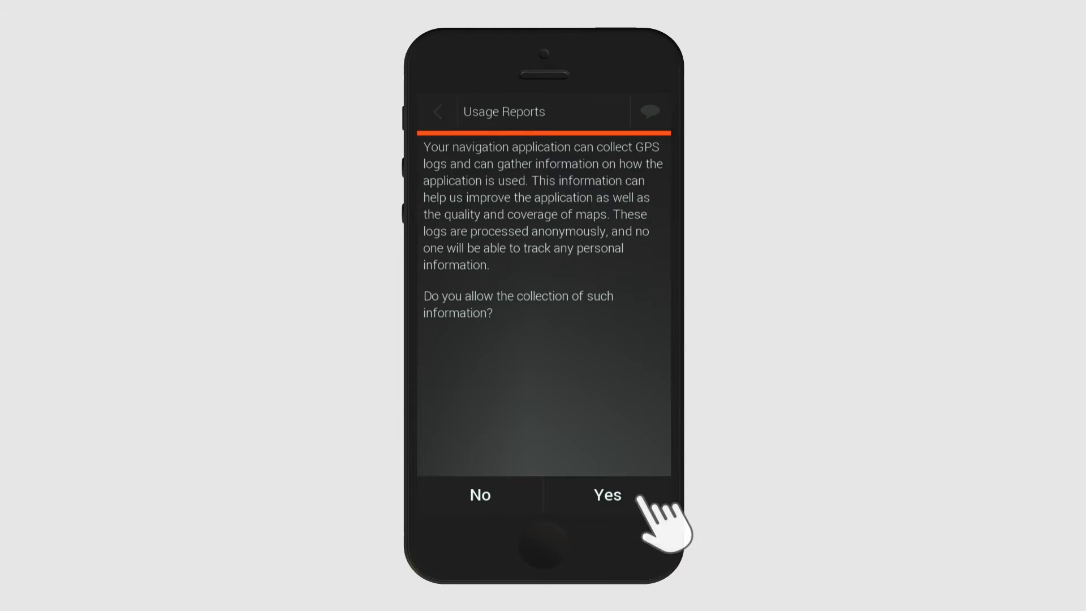
pyautogui.click(606, 495)
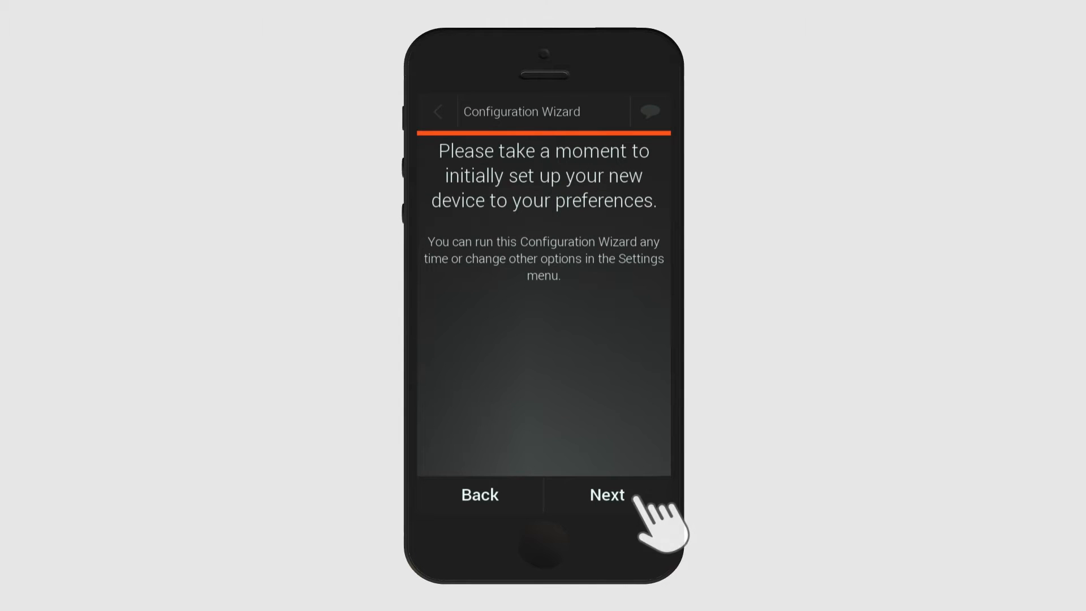
# - Keep the English (US) Jason voice and switch distance units to miles and yards
pyautogui.click(606, 495)
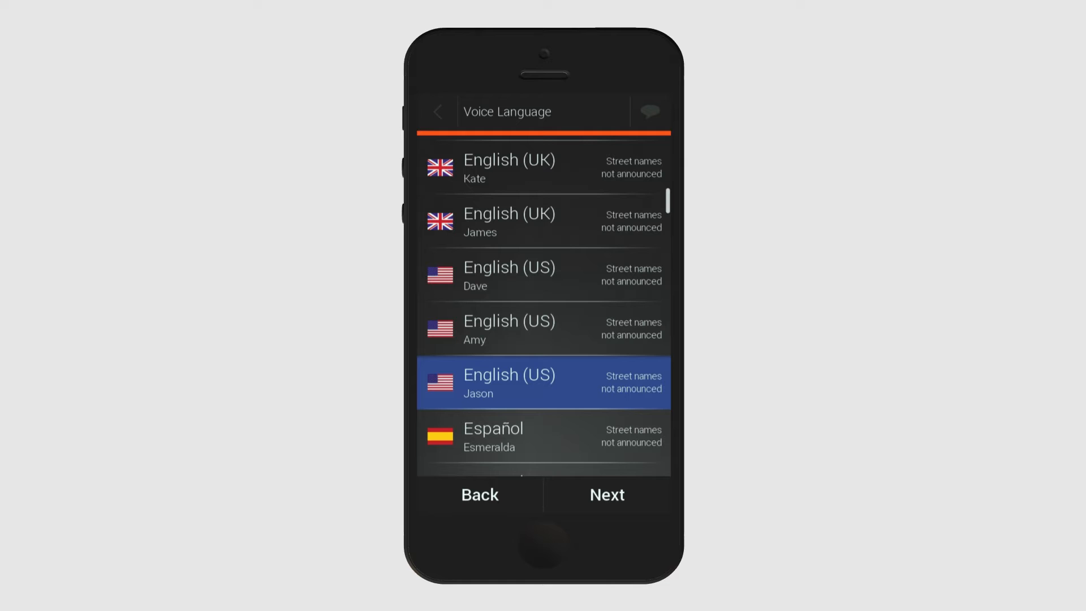
pyautogui.click(606, 494)
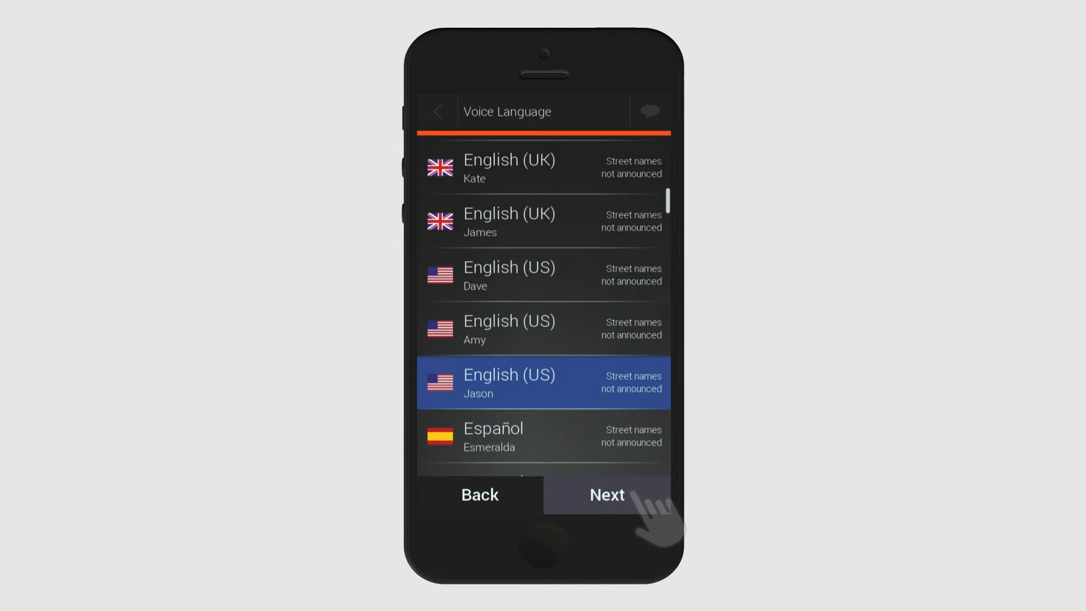
pyautogui.click(606, 495)
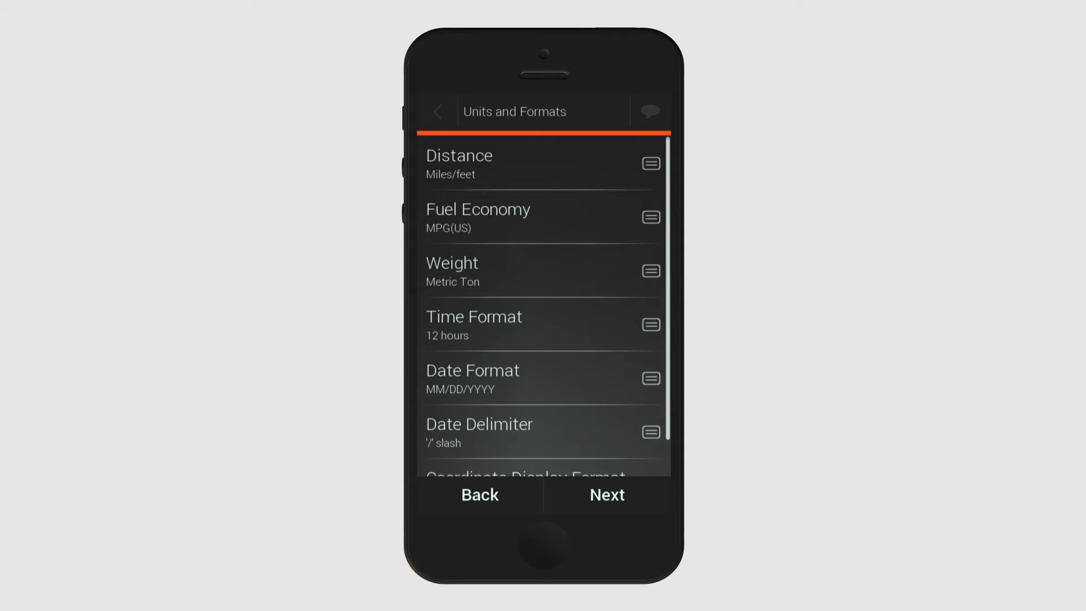
pyautogui.click(457, 164)
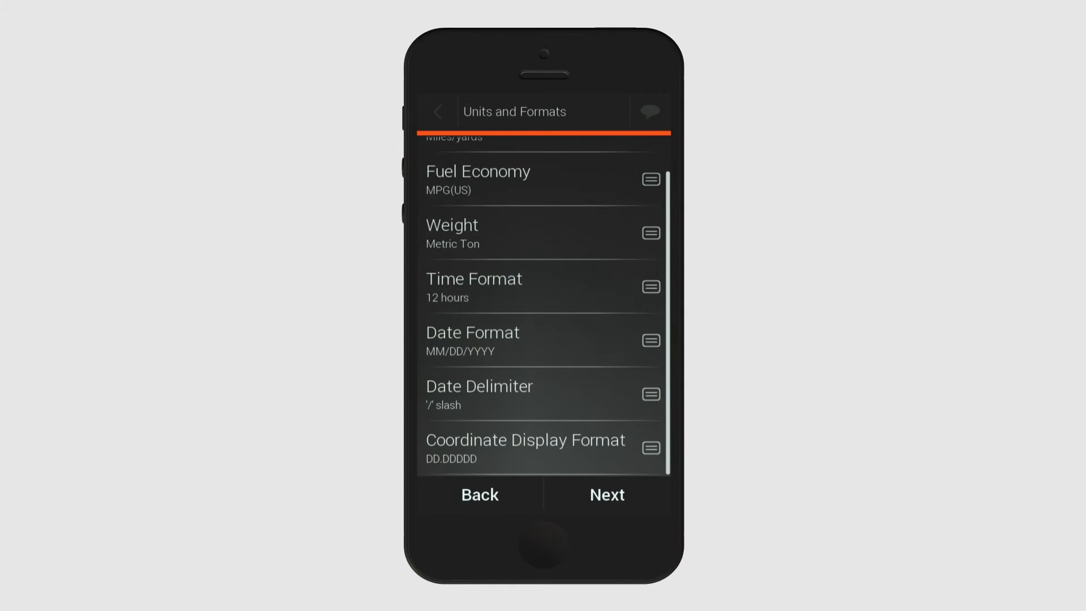
pyautogui.click(605, 494)
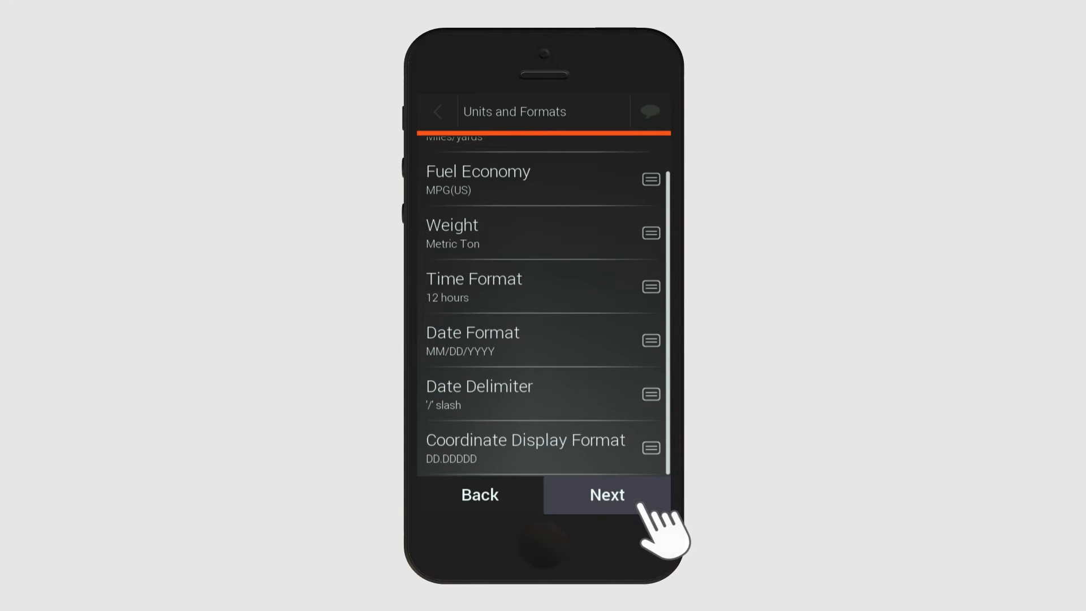
# - Try Bus and Truck vehicle types, then keep Car as the vehicle for route preferences
pyautogui.click(605, 494)
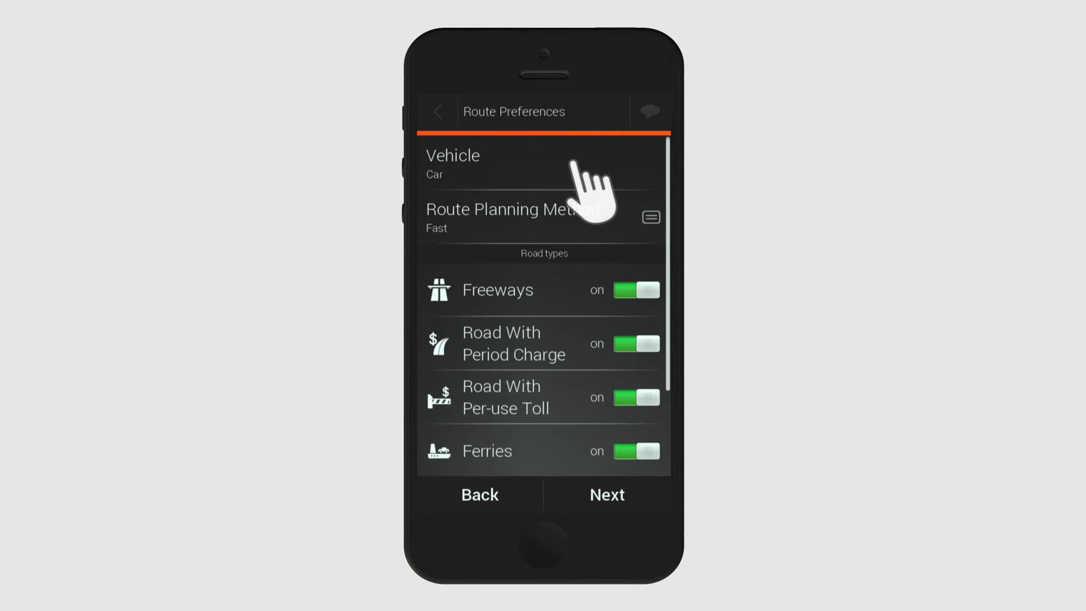
pyautogui.click(485, 164)
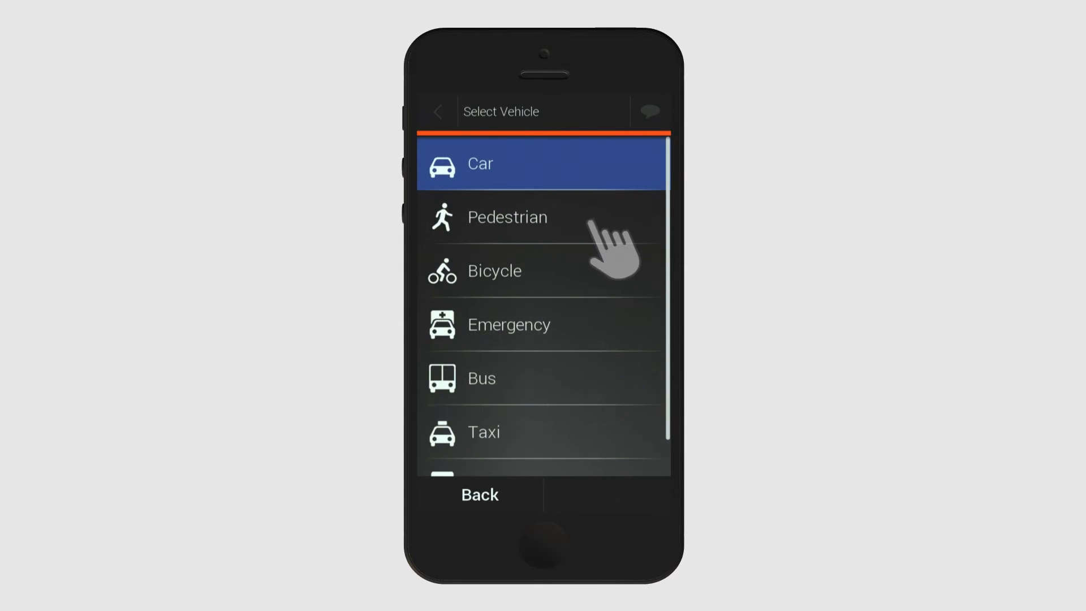
pyautogui.click(506, 216)
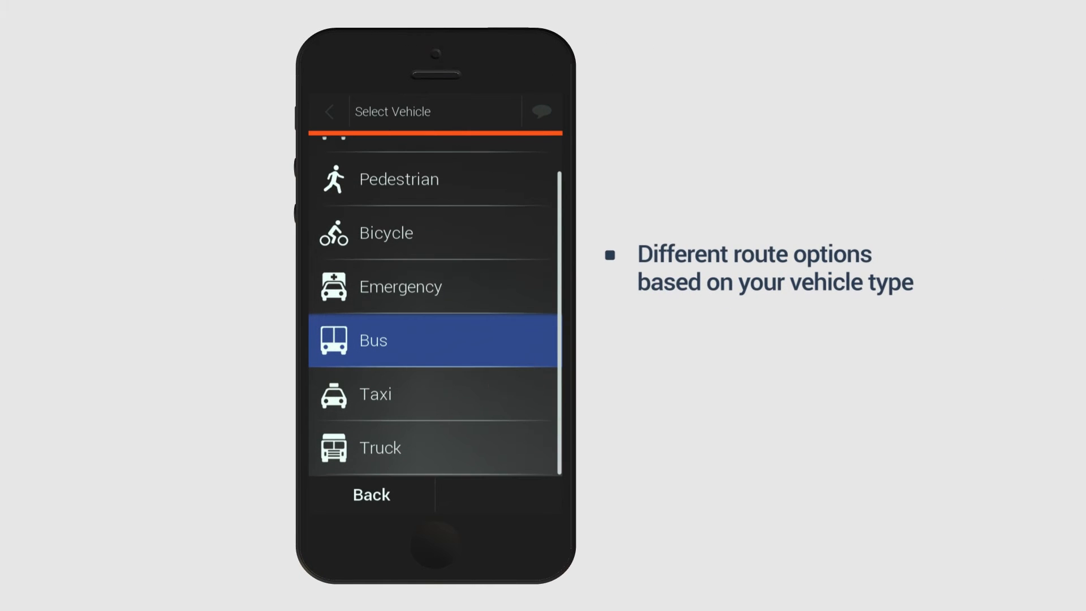
pyautogui.click(433, 447)
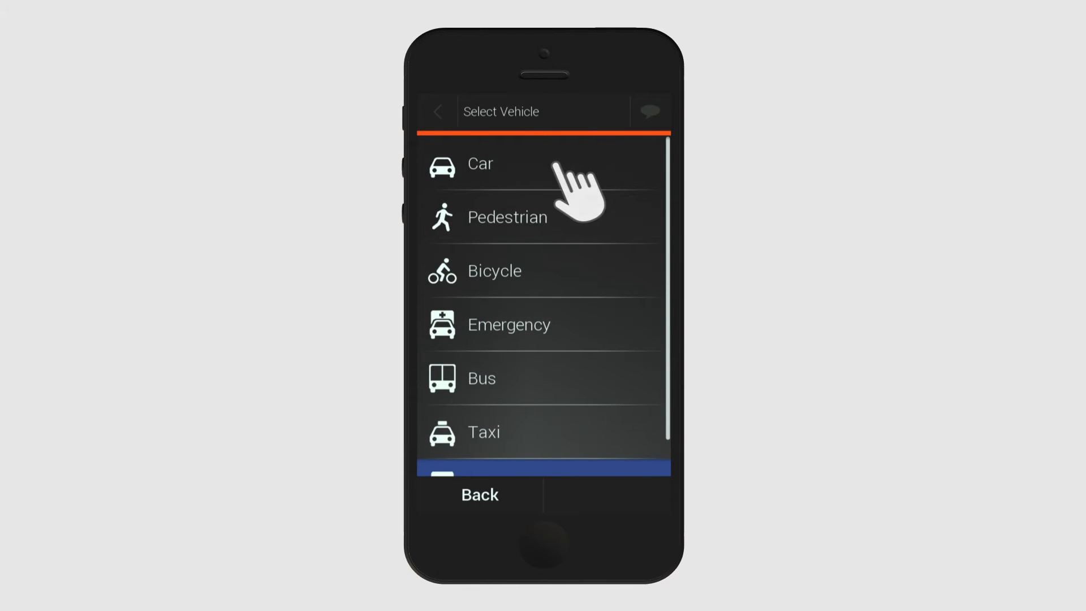
pyautogui.click(480, 164)
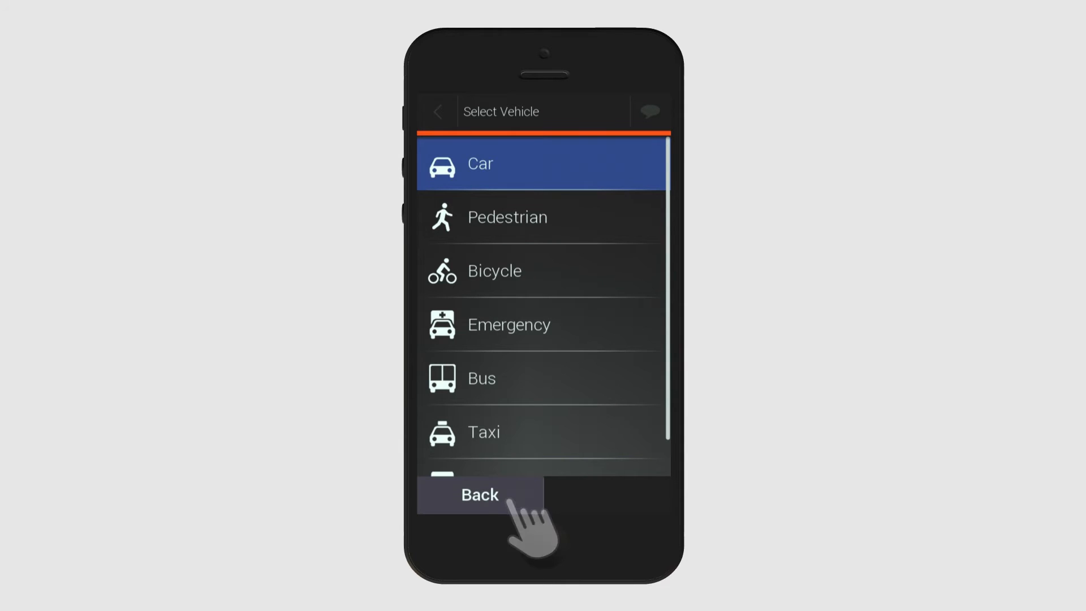
pyautogui.click(479, 163)
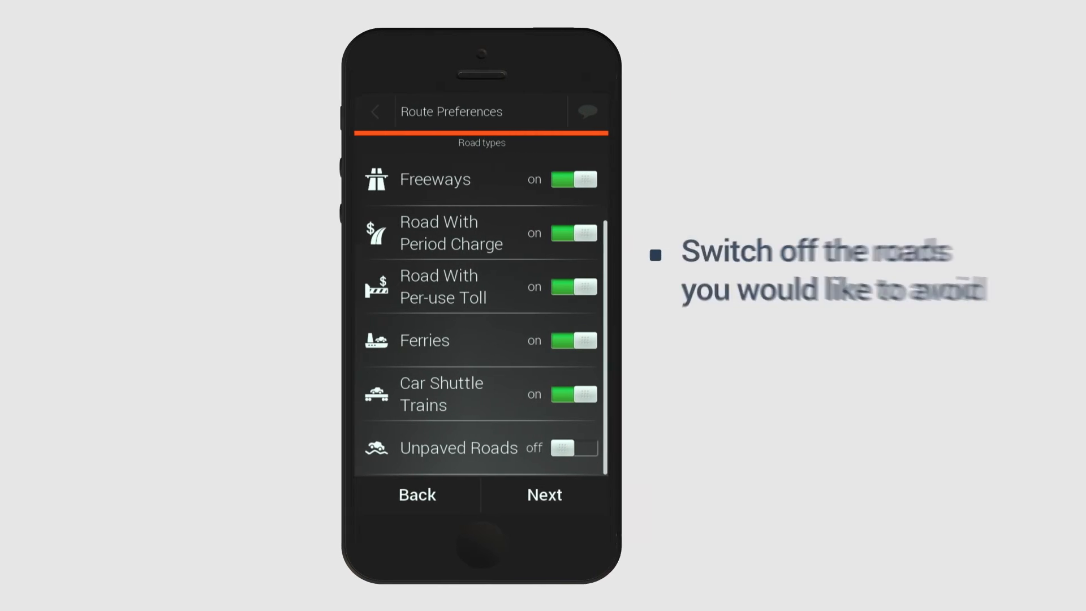
# - Exclude ferries from route planning
pyautogui.click(528, 394)
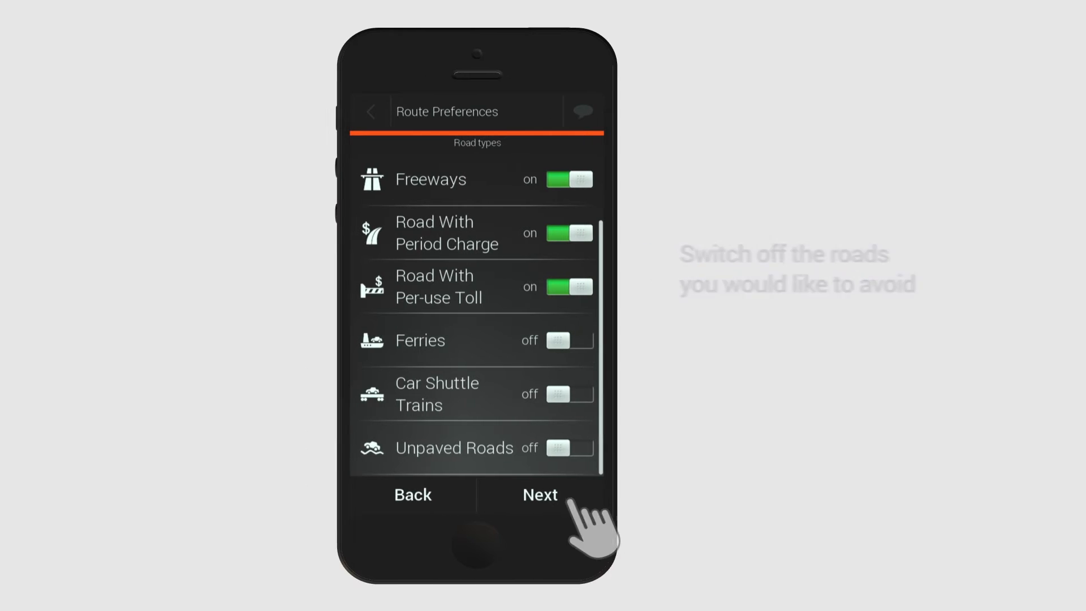
# - Accept route preferences and move past the content download and trial package notices
pyautogui.click(540, 495)
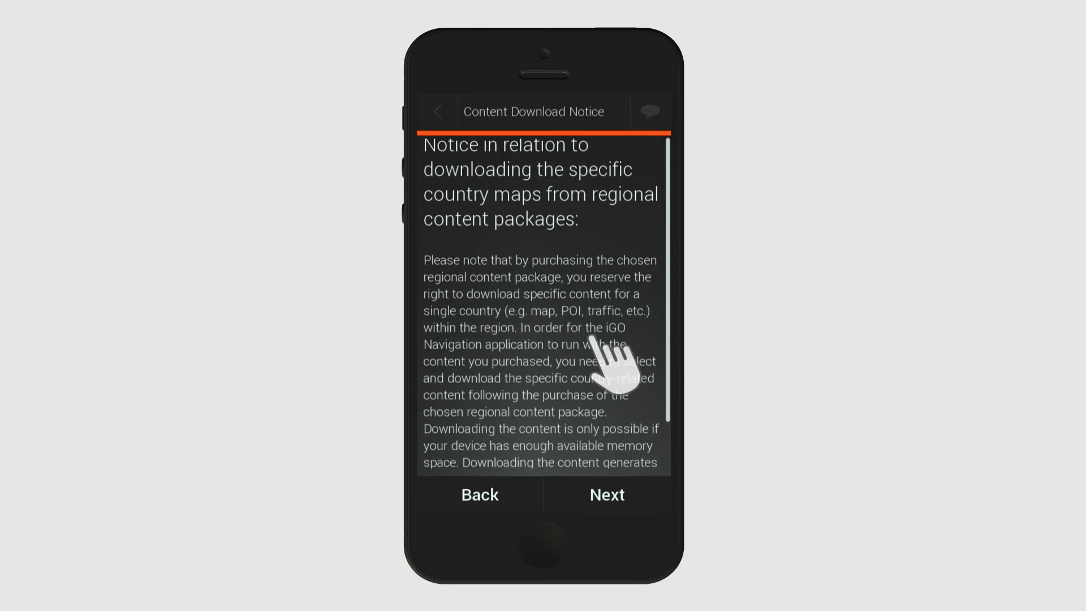
pyautogui.scroll(-3)
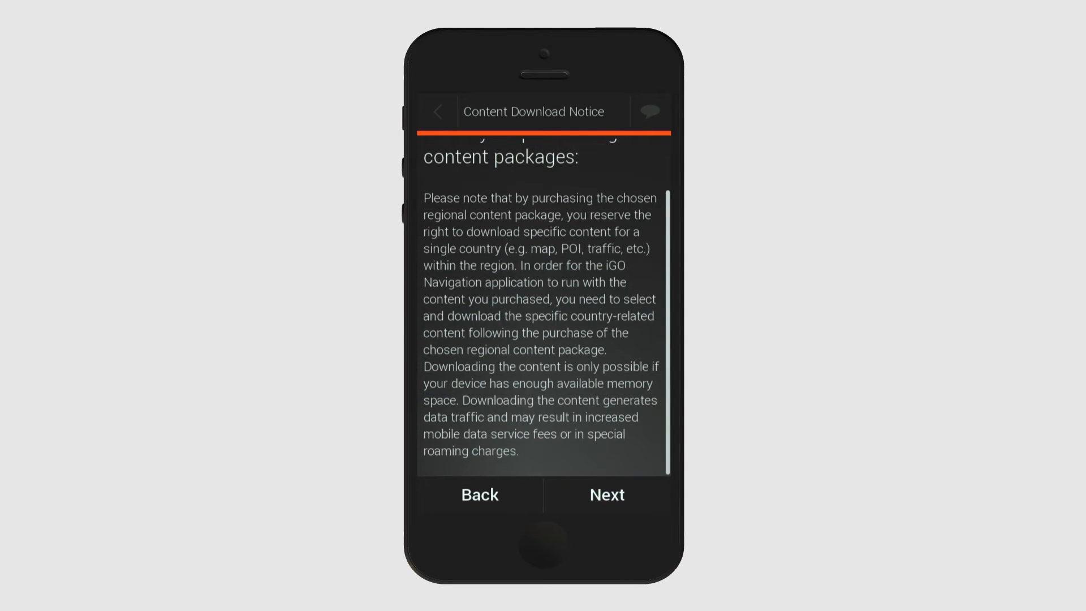
pyautogui.click(605, 494)
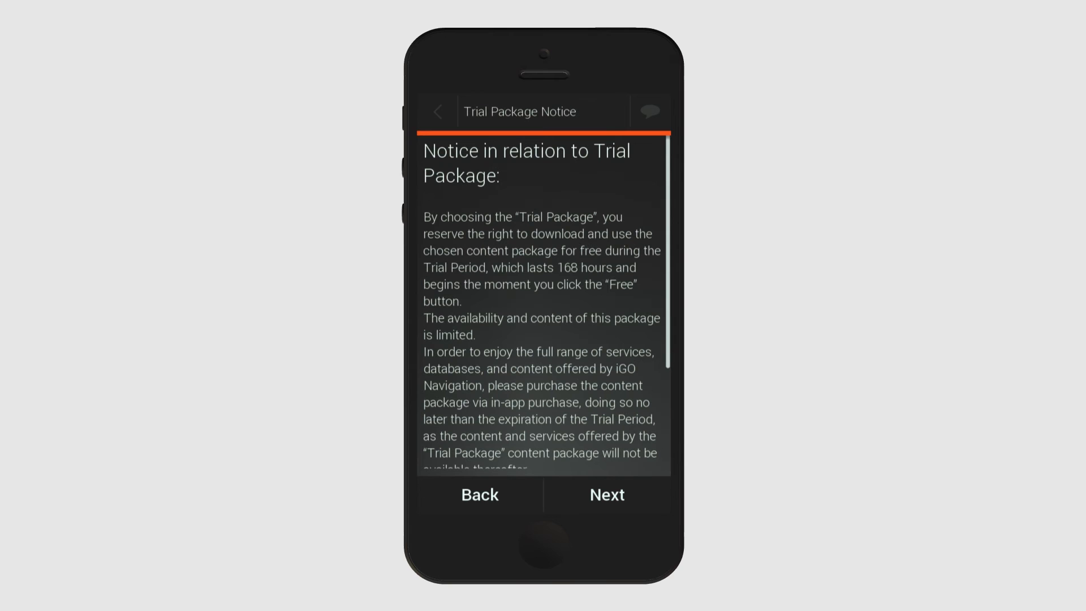
pyautogui.scroll(-3)
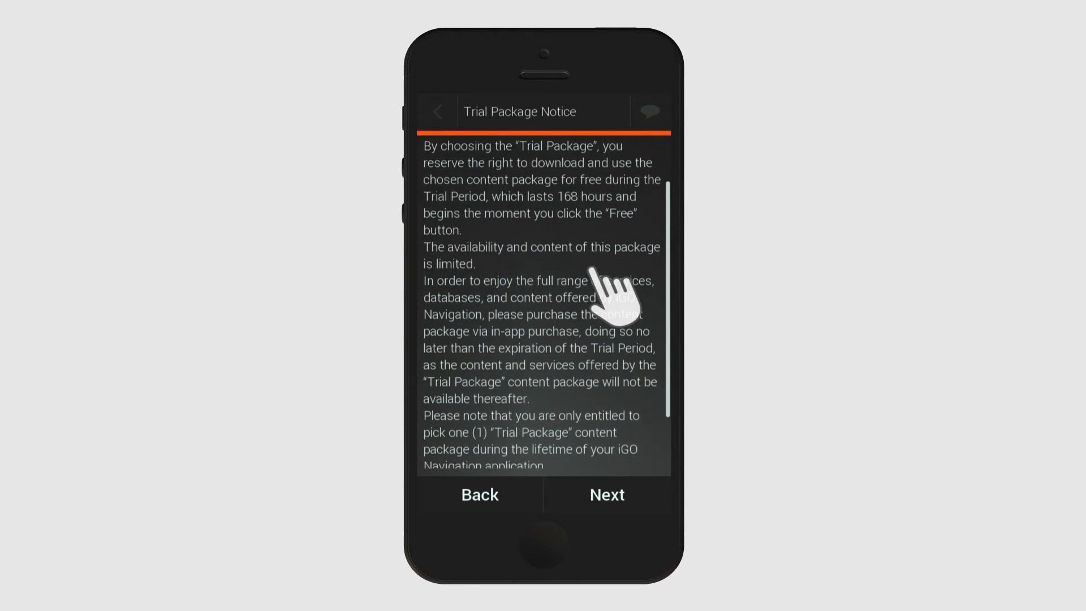
pyautogui.scroll(-3)
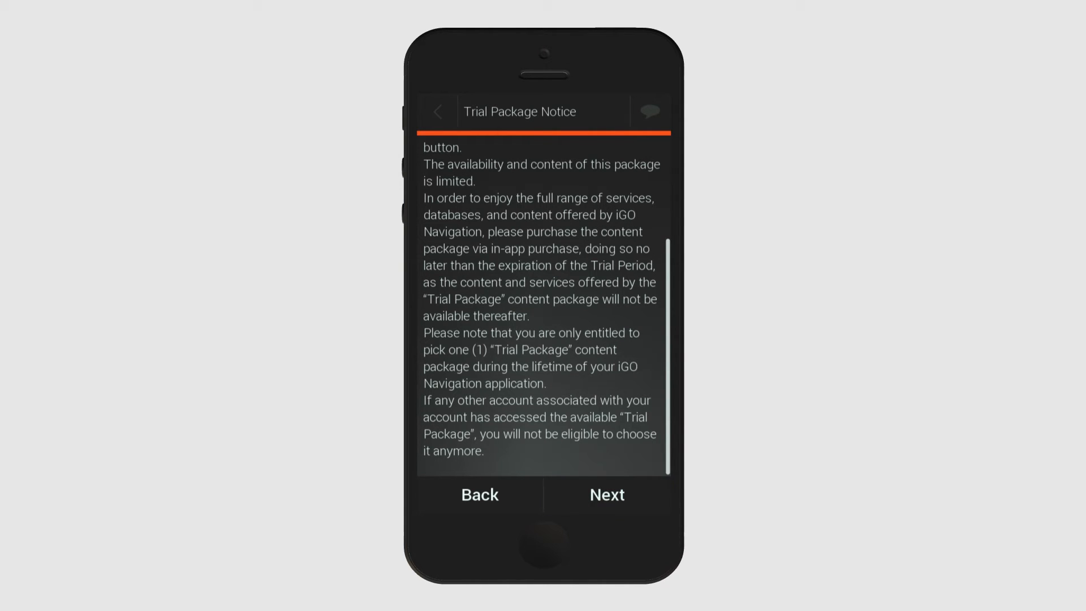
pyautogui.click(604, 495)
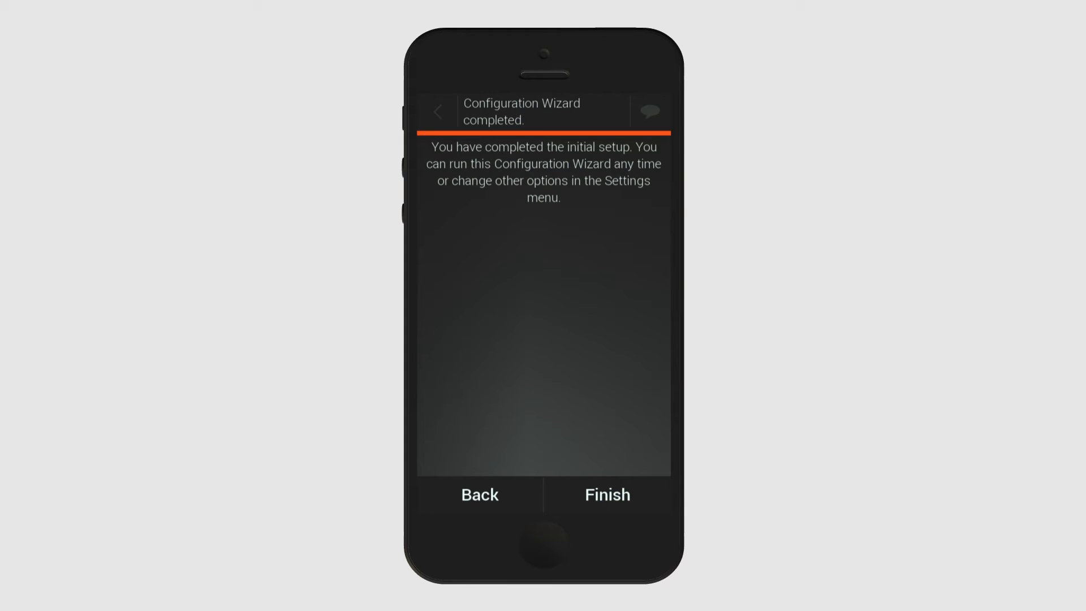
# - Complete the configuration wizard and acknowledge the trial package notice
pyautogui.click(606, 494)
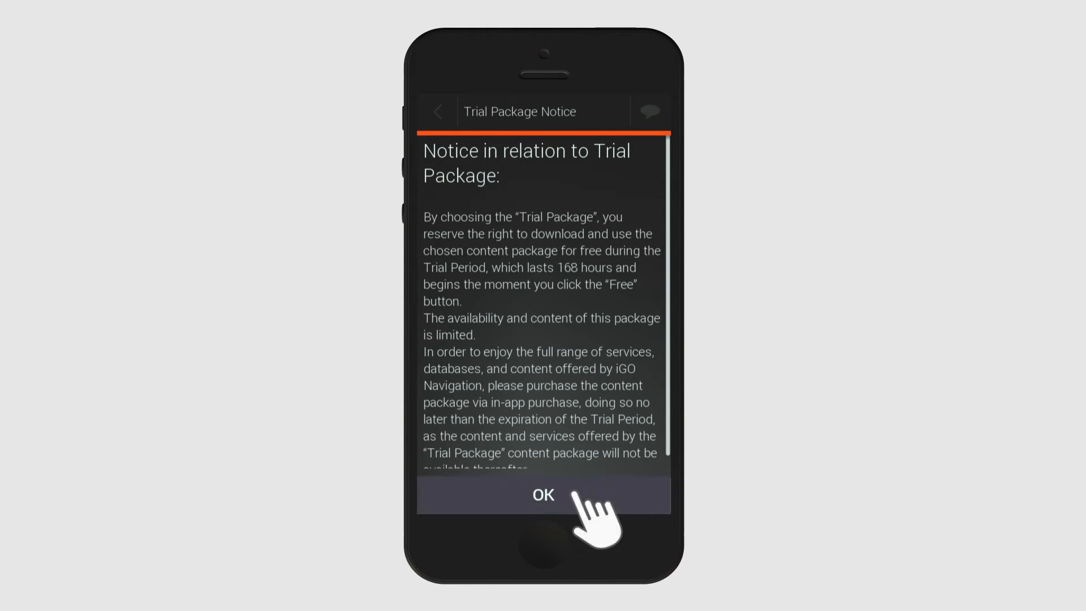
pyautogui.click(543, 494)
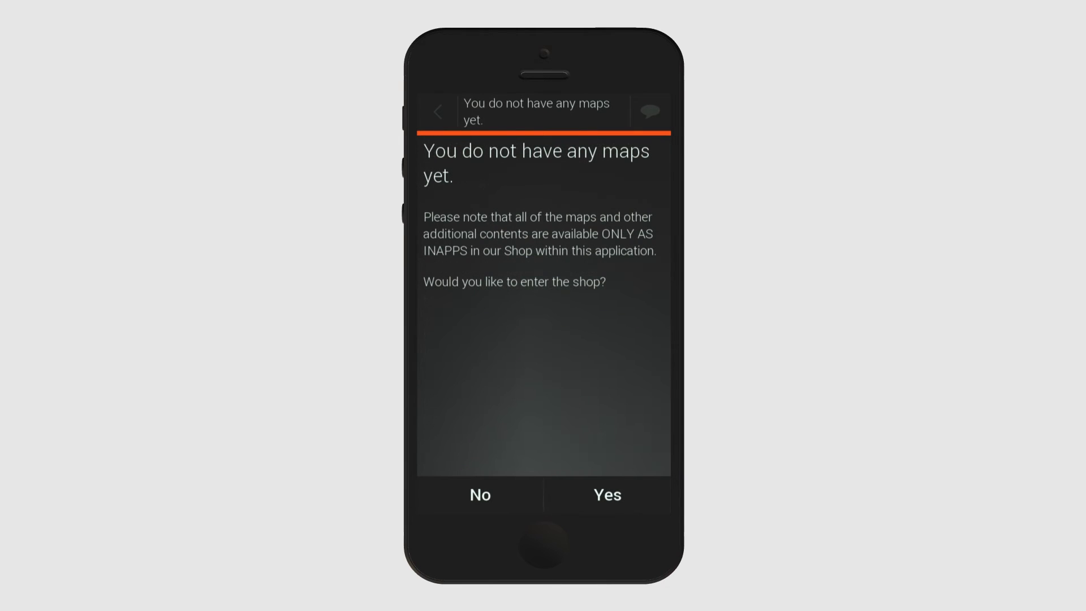
# - Enter the shop and browse the Europe Navigation Package's country maps down to Denmark
pyautogui.click(607, 495)
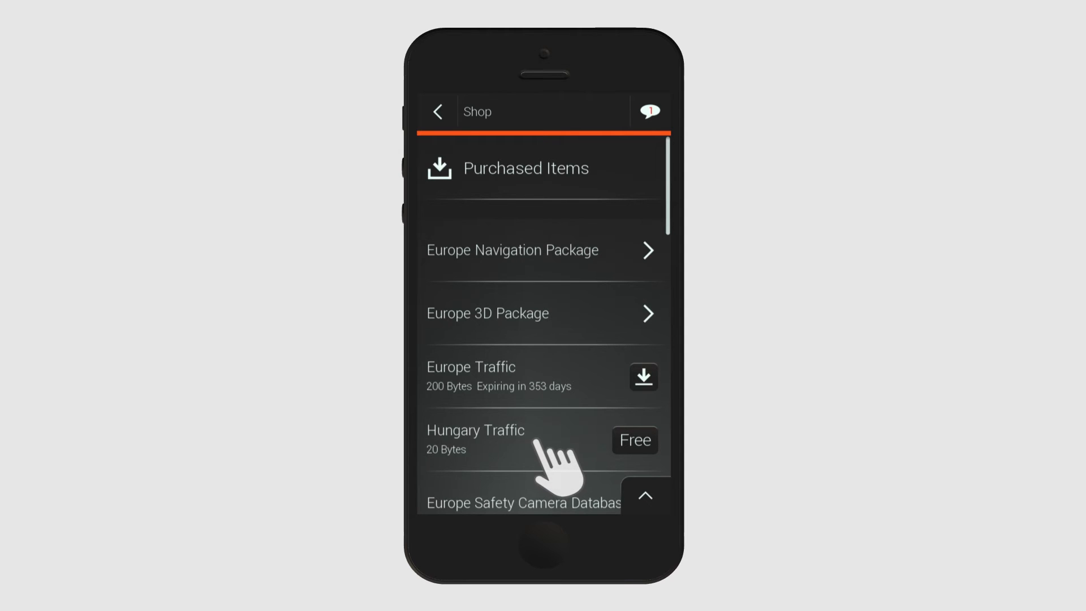
pyautogui.scroll(-3)
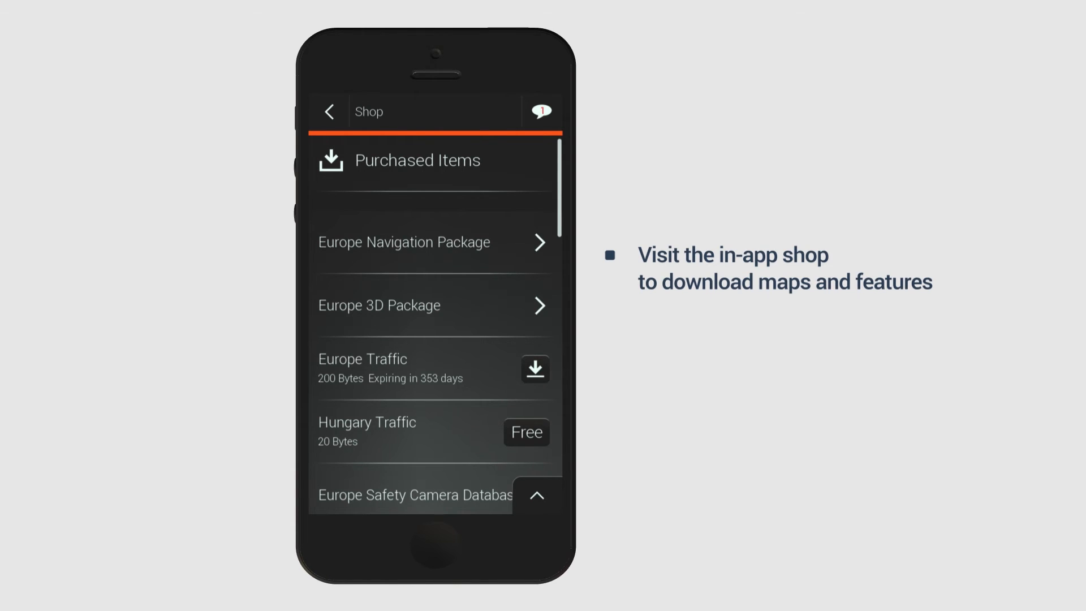
pyautogui.click(434, 241)
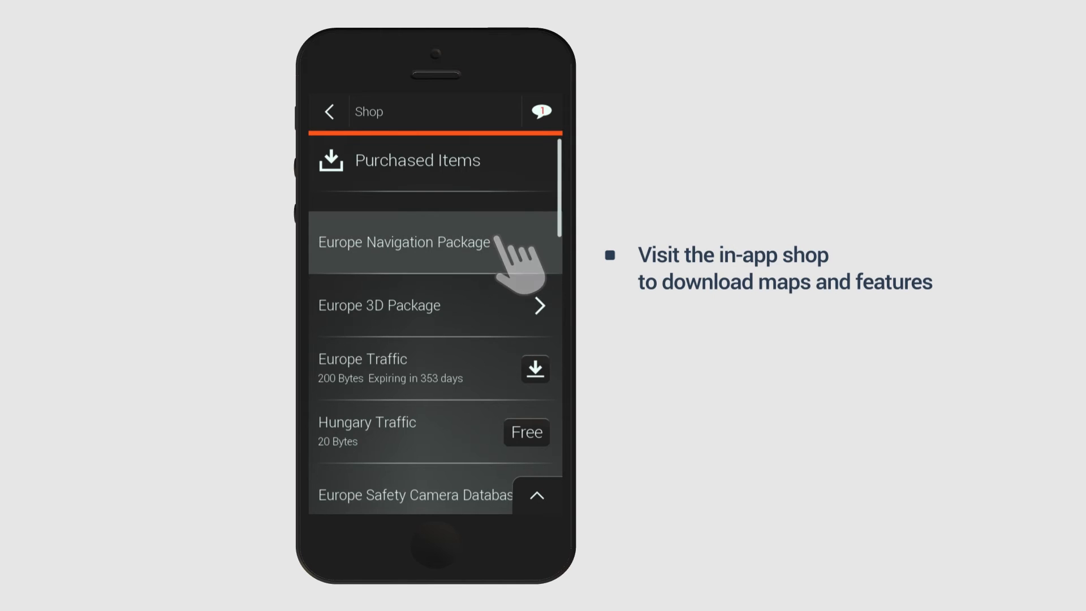
pyautogui.click(405, 242)
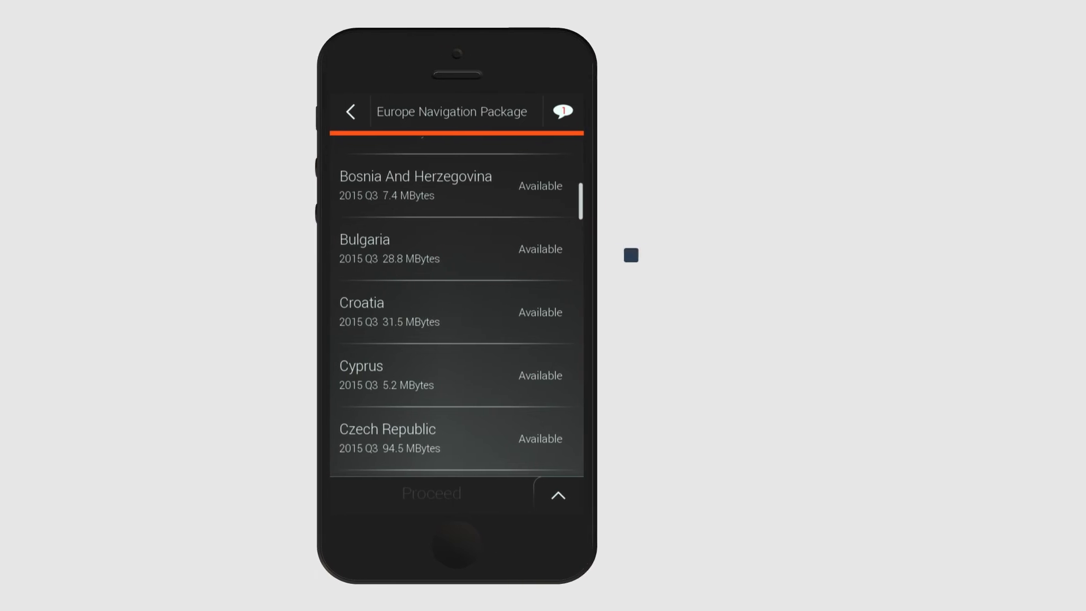
pyautogui.scroll(-3)
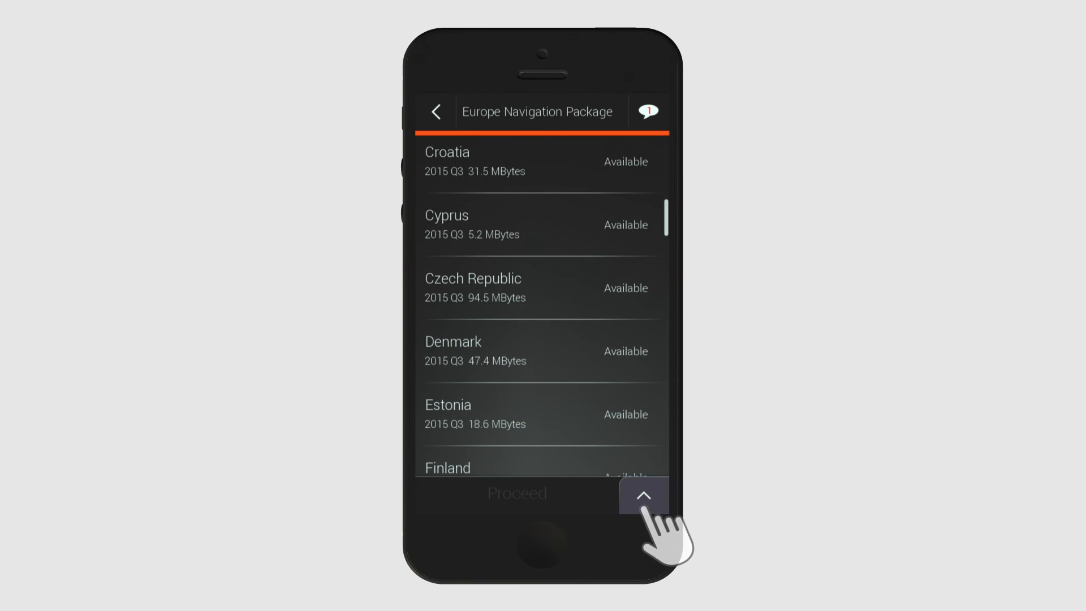
# - From the package details, download and install the Denmark map
pyautogui.click(642, 496)
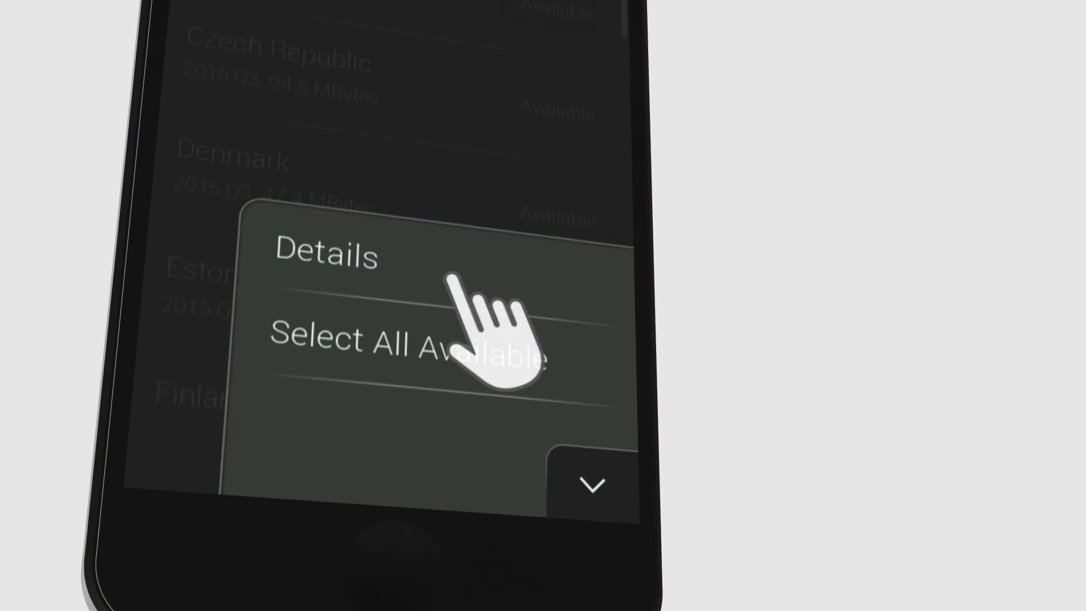
pyautogui.click(324, 254)
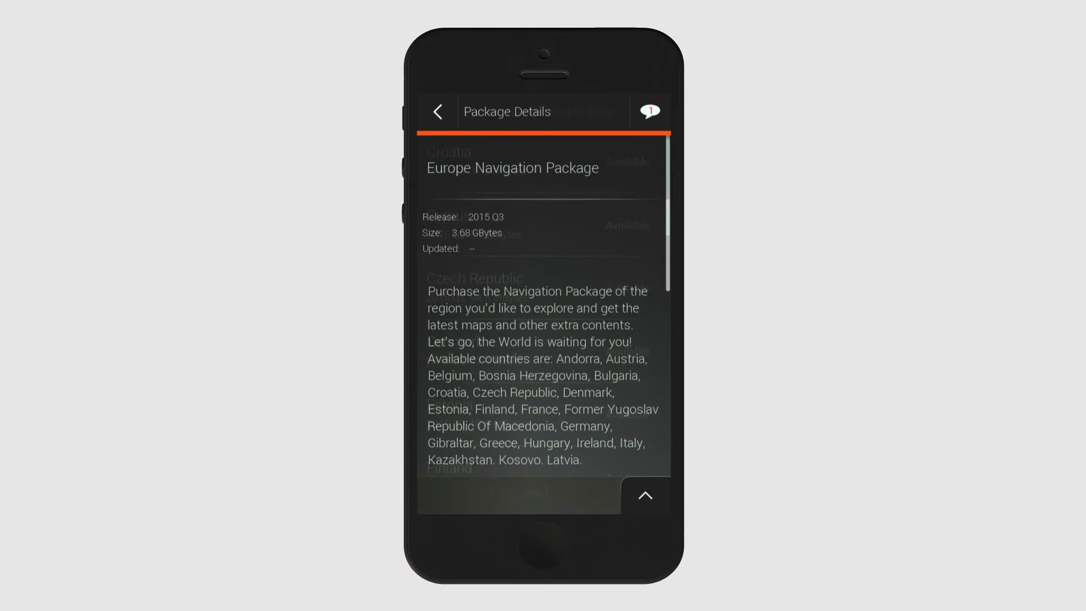
pyautogui.click(439, 112)
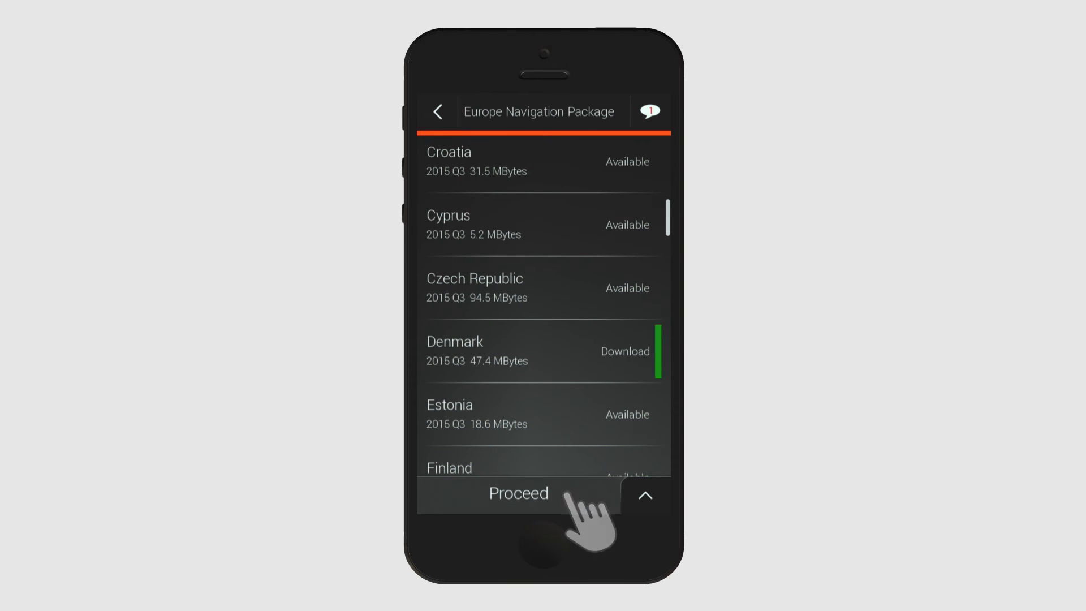
pyautogui.click(517, 493)
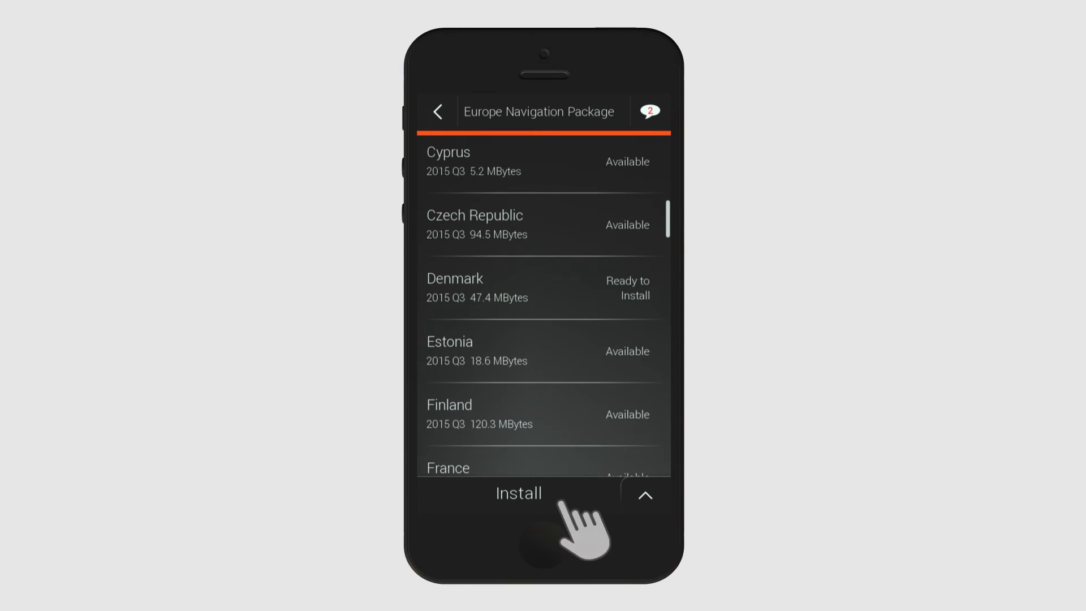
pyautogui.click(519, 493)
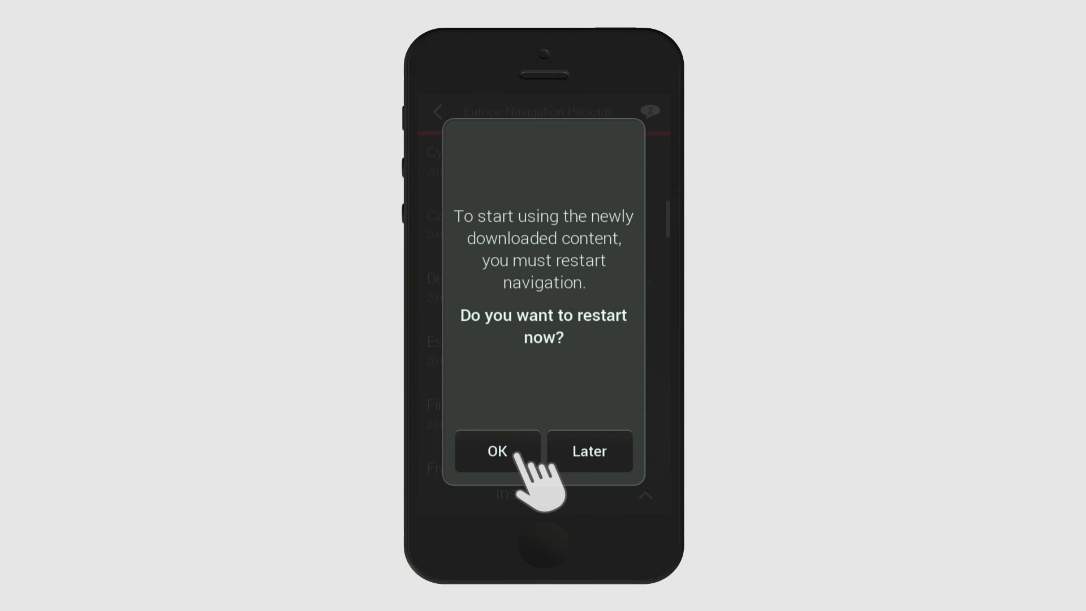
# - Restart navigation to use the new map and acknowledge the trial package notice
pyautogui.click(496, 451)
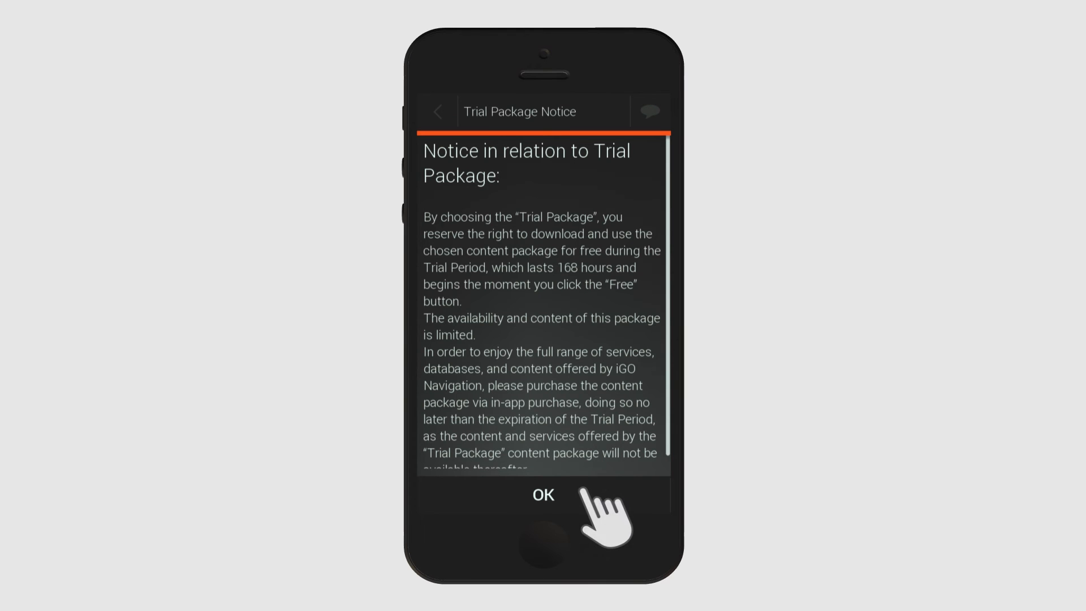
pyautogui.click(543, 494)
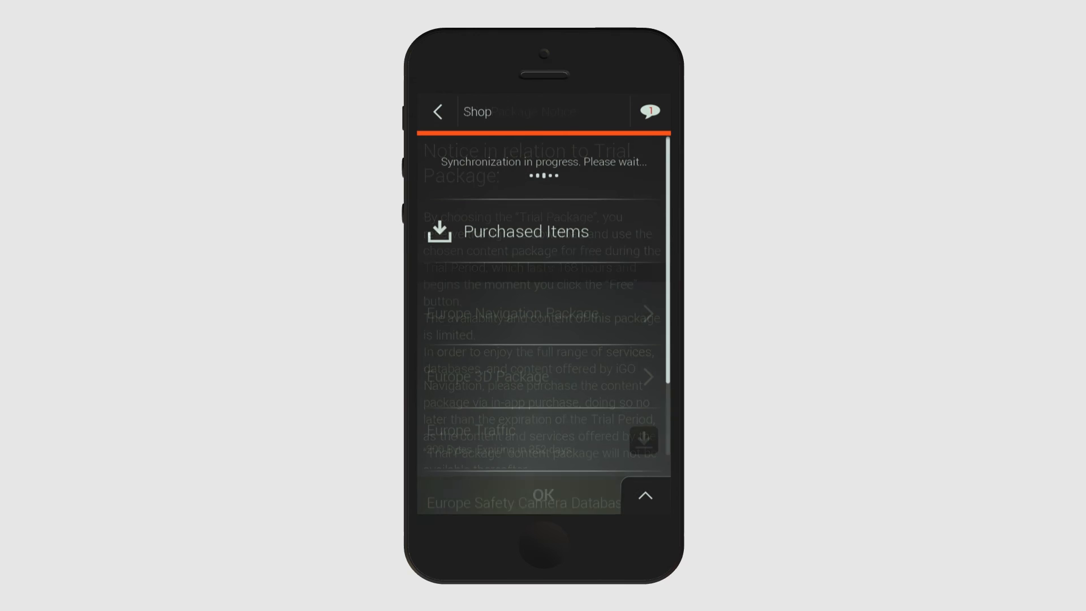
# - Show the notifications list with the online service trial and new maps entries
pyautogui.click(544, 496)
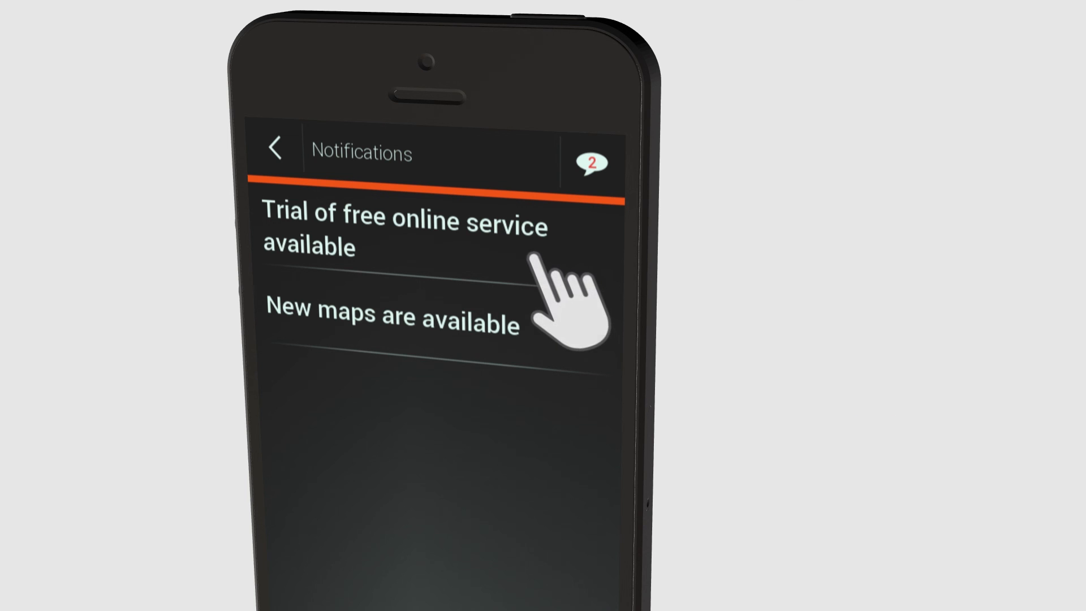
# - Read the free online service trial notification, visit the shop, and return to the Denmark map view
pyautogui.click(405, 236)
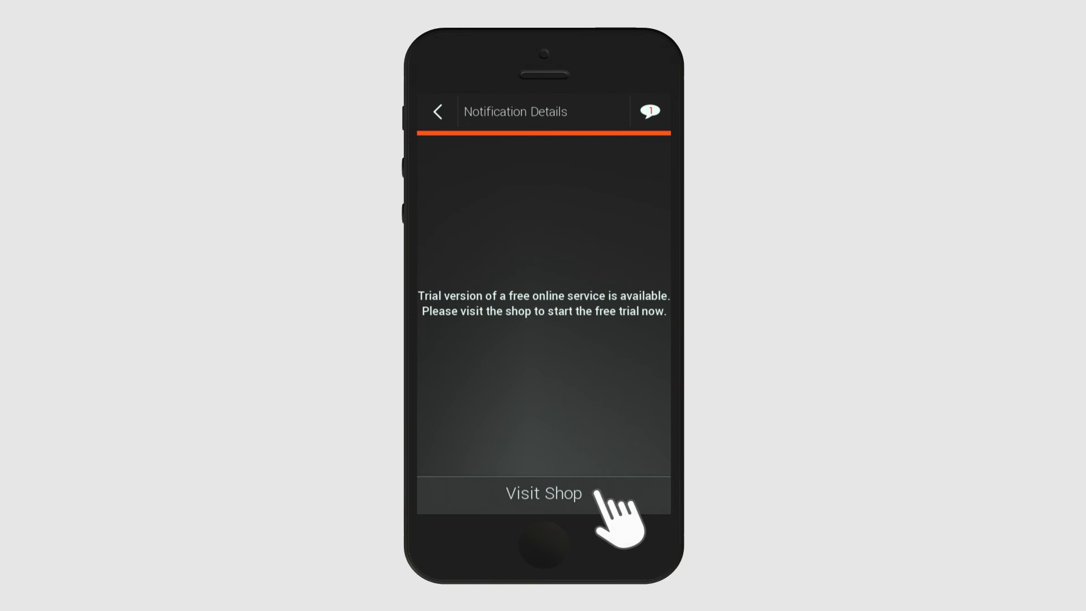
pyautogui.click(543, 494)
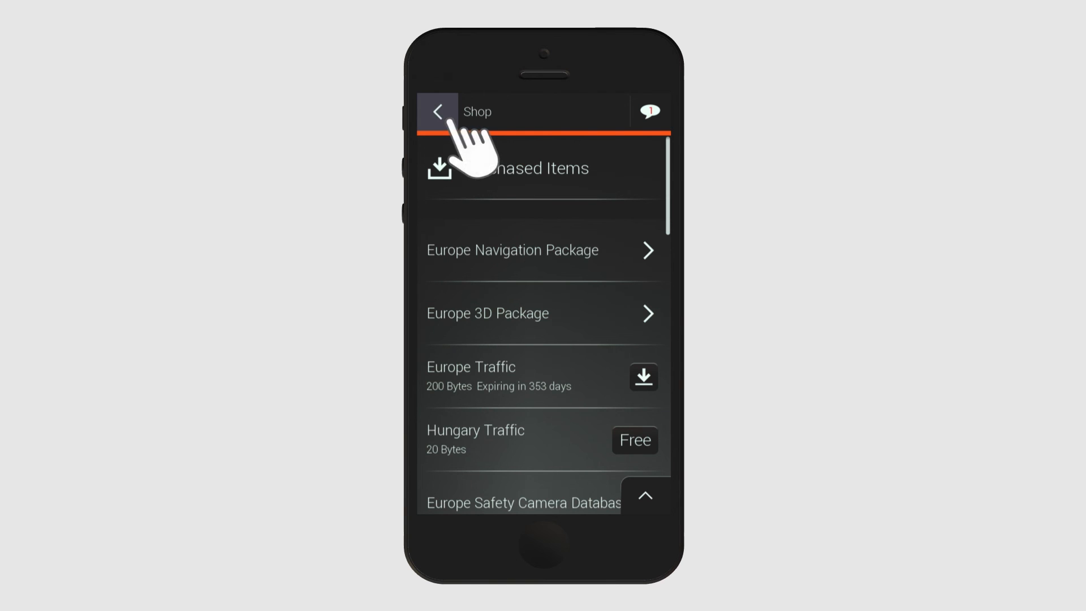
pyautogui.click(437, 112)
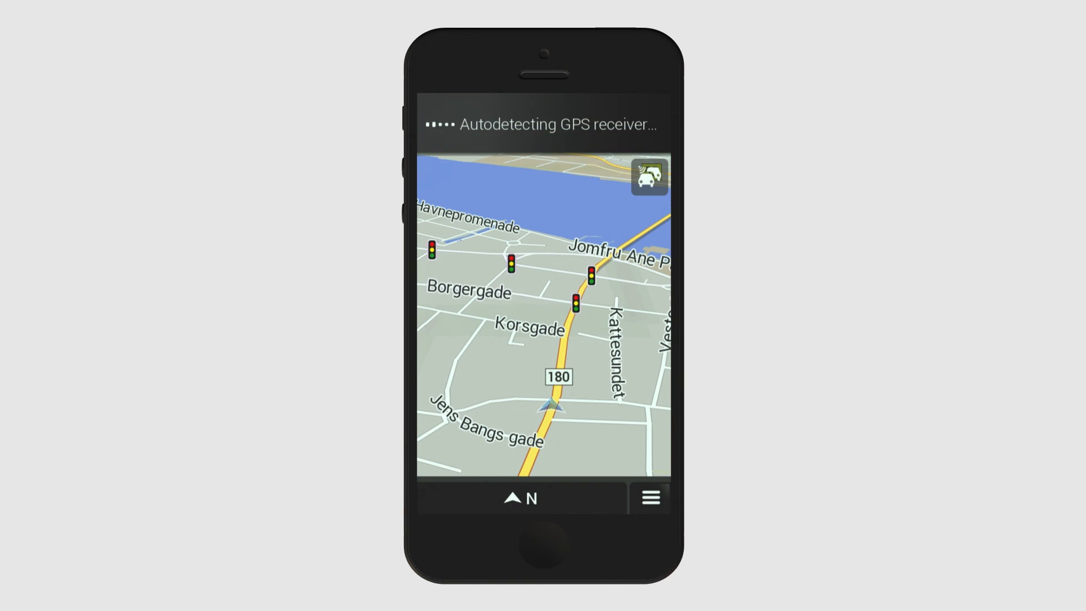